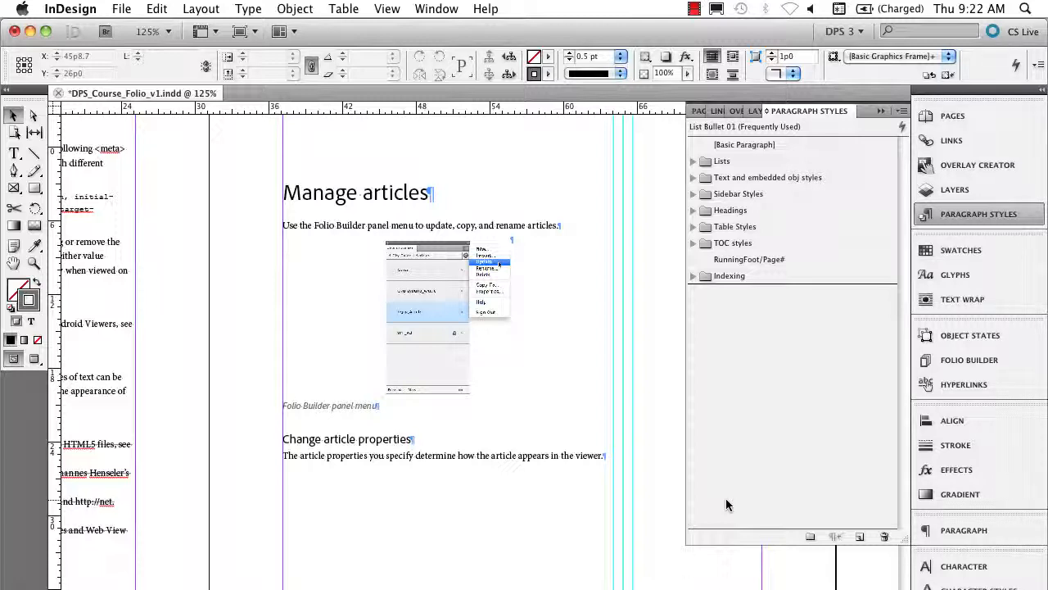
mouse_move(733, 384)
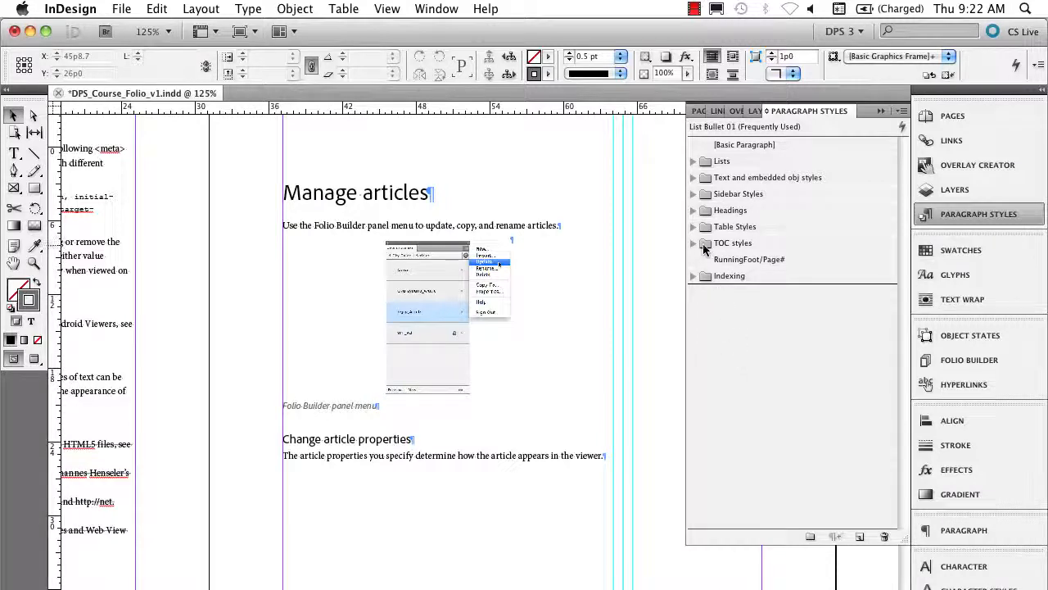
Add an empty paragraph style group, Style Group 1, below the existing groups
left_click(733, 242)
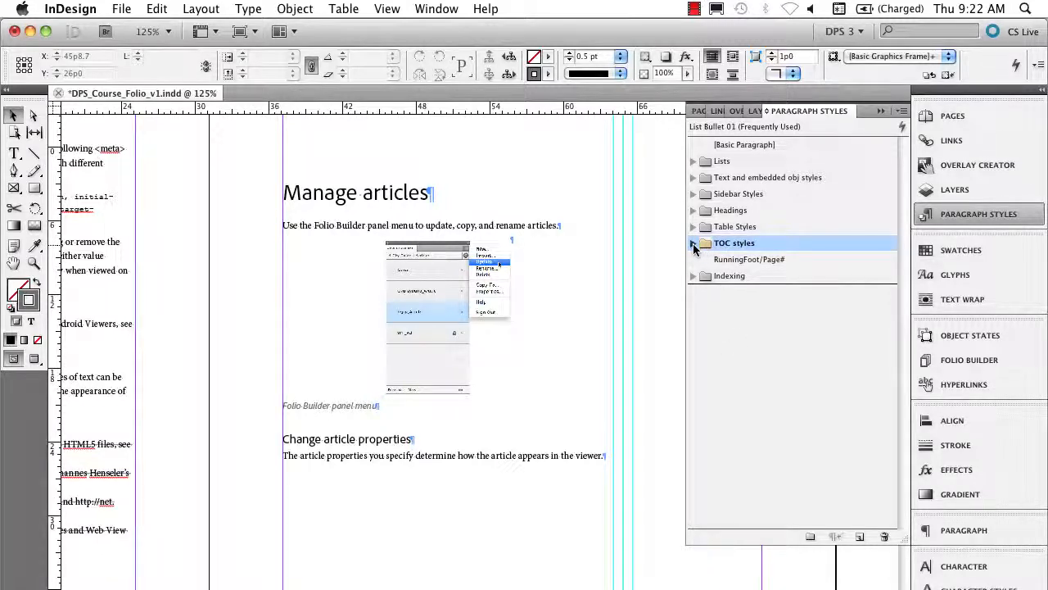
left_click(693, 242)
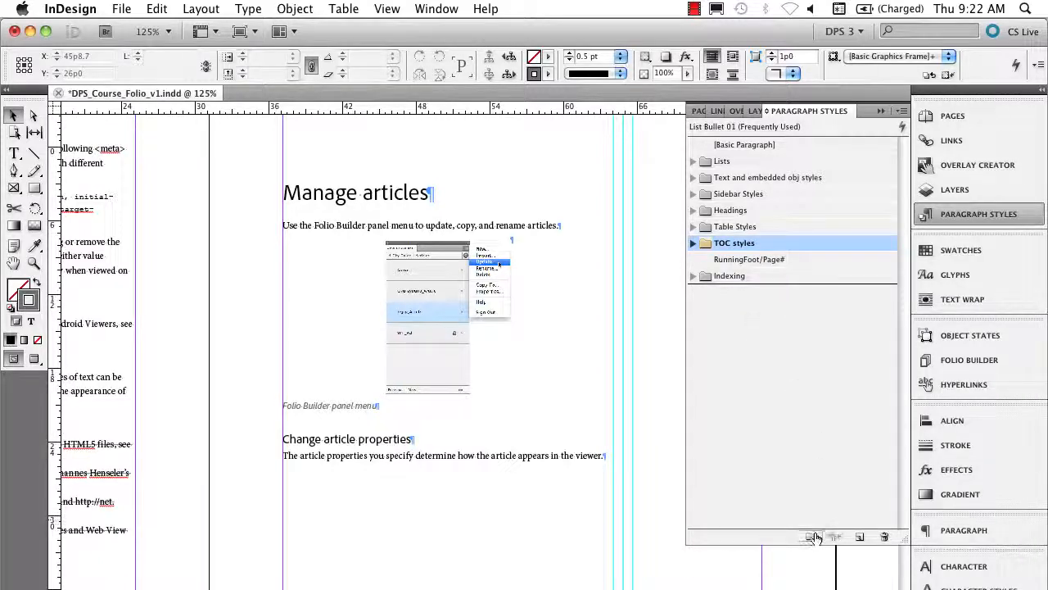
mouse_move(813, 537)
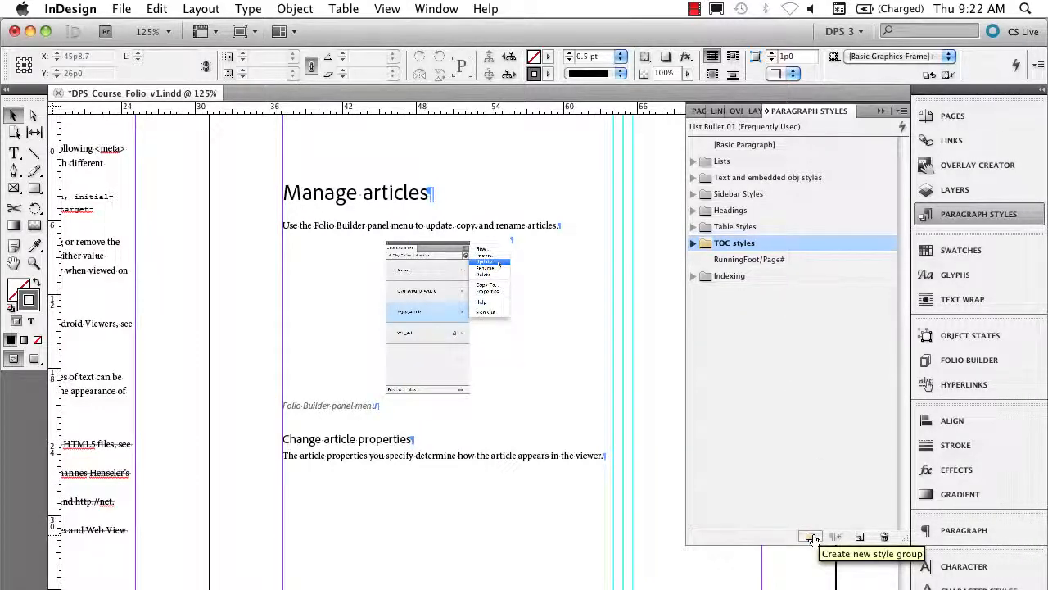
left_click(811, 536)
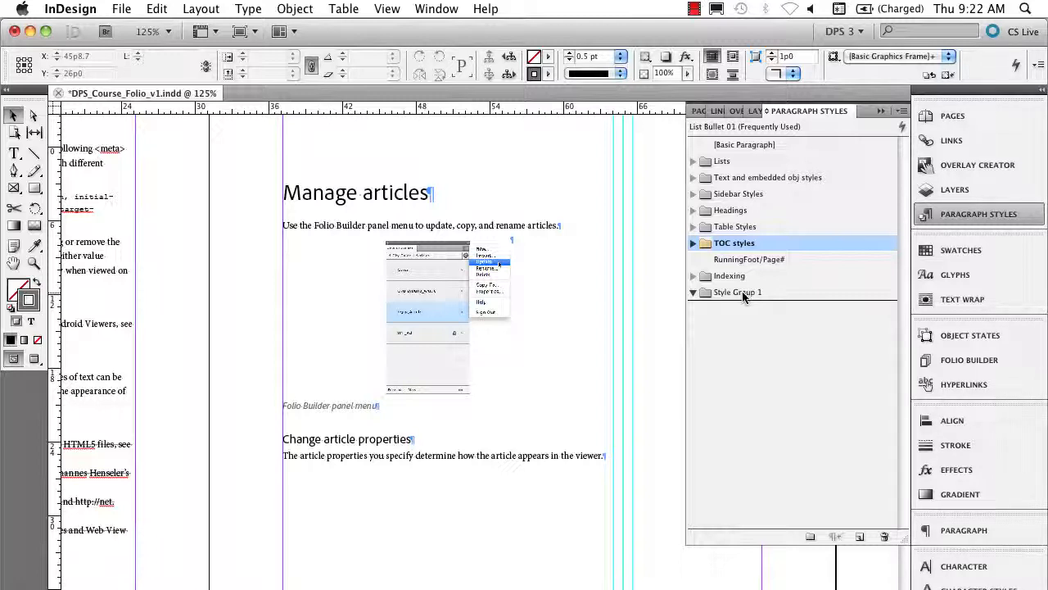
mouse_move(856, 312)
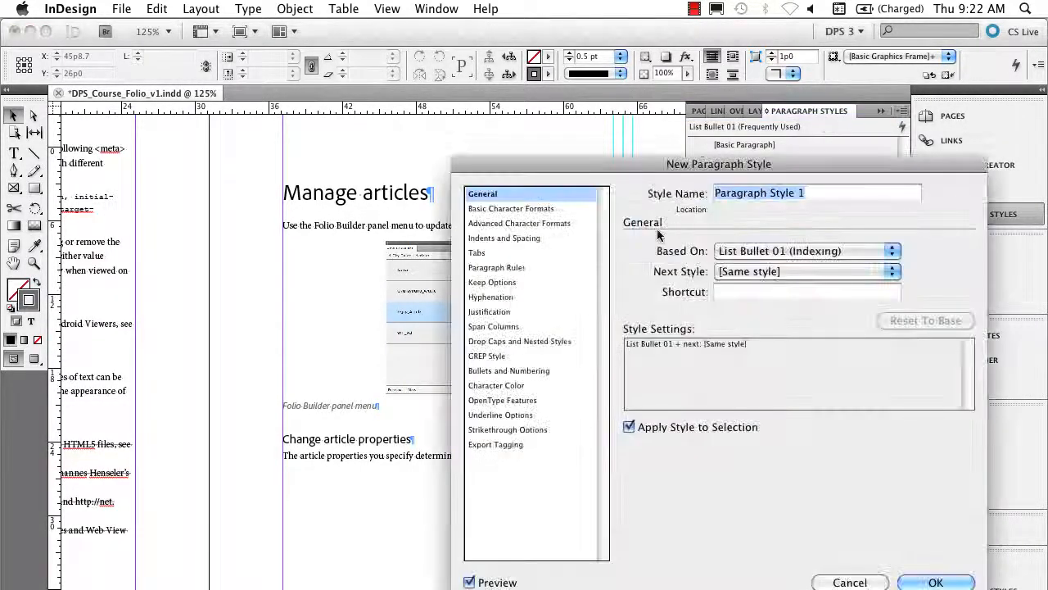
Create a paragraph style named 'Demo' and move it into Style Group 1
type("Dewmo")
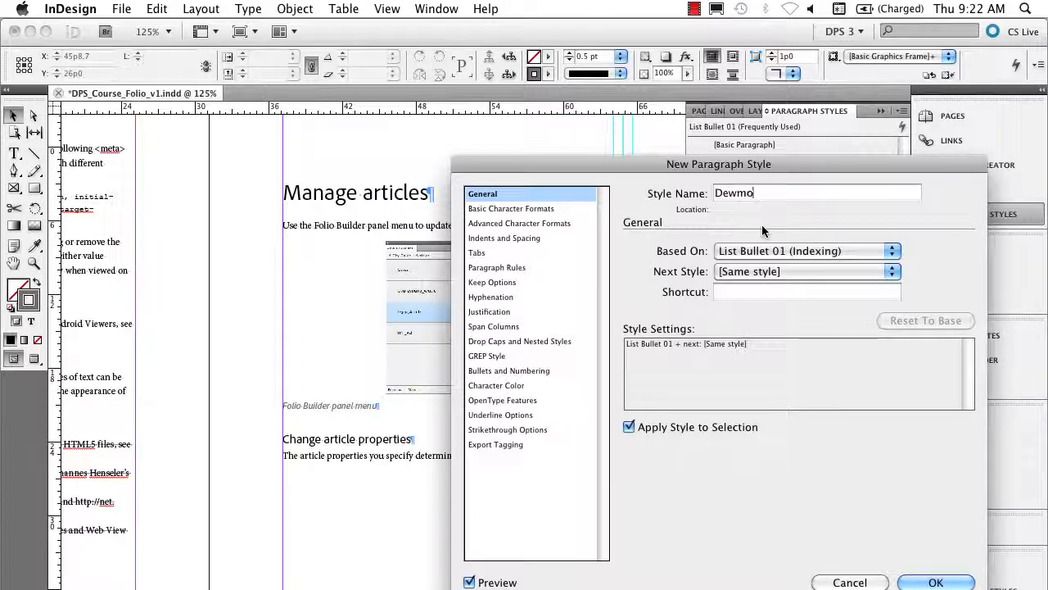
key("BackSpace")
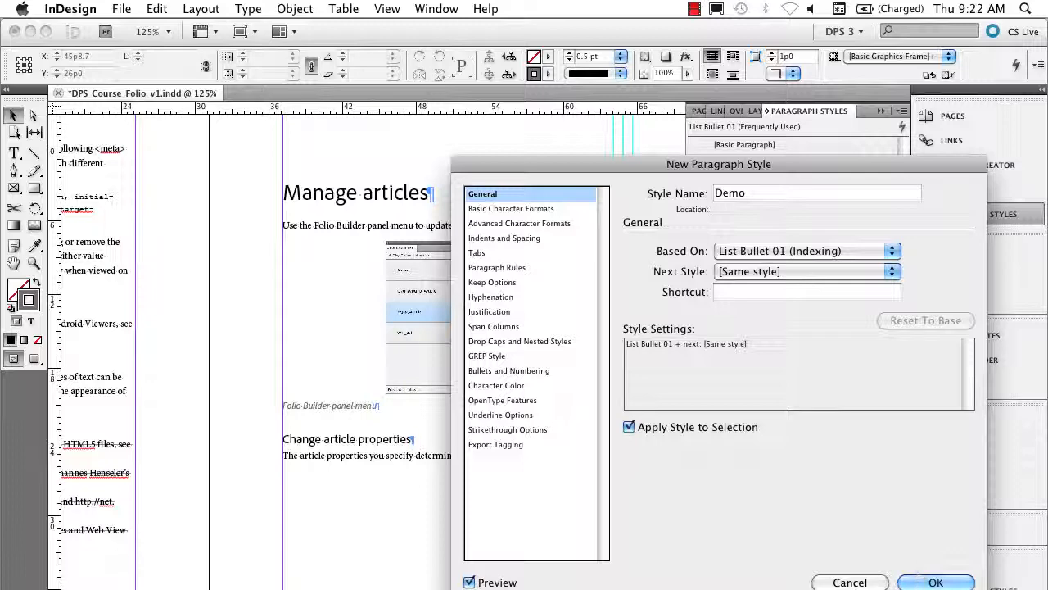
left_click(935, 582)
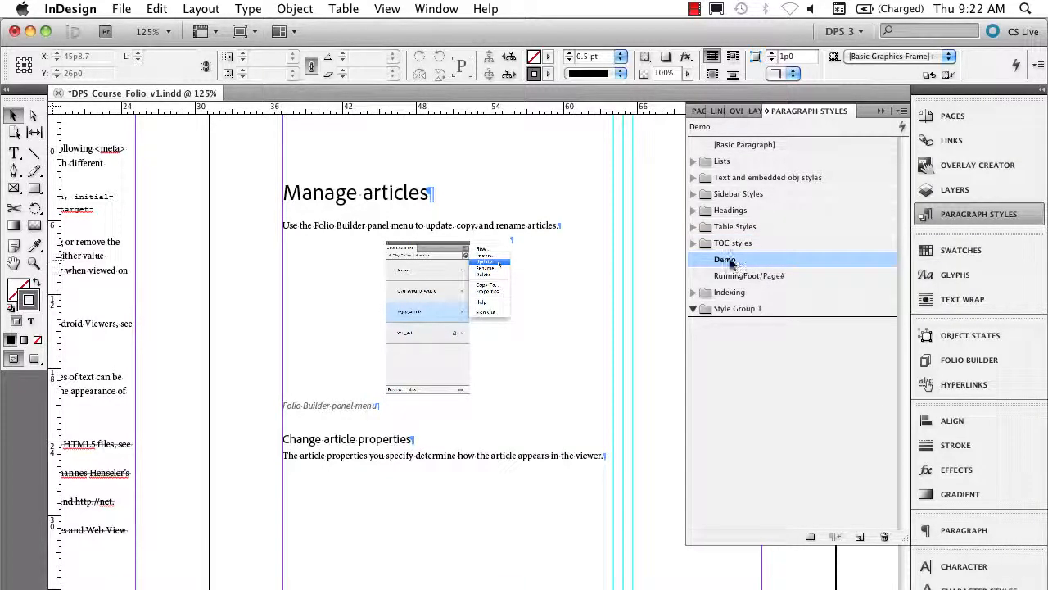
left_click(738, 308)
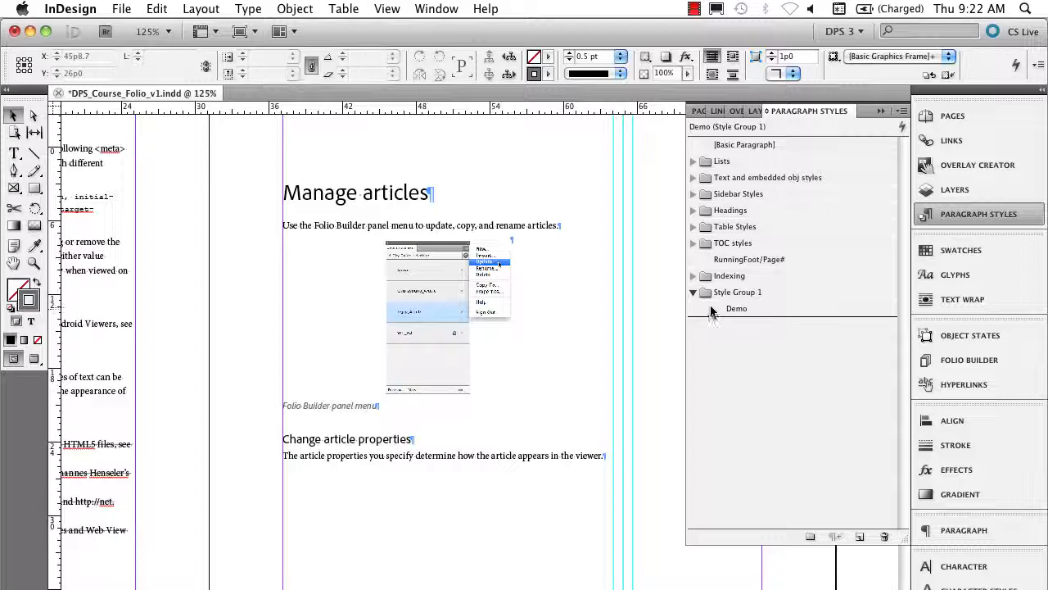
mouse_move(724, 326)
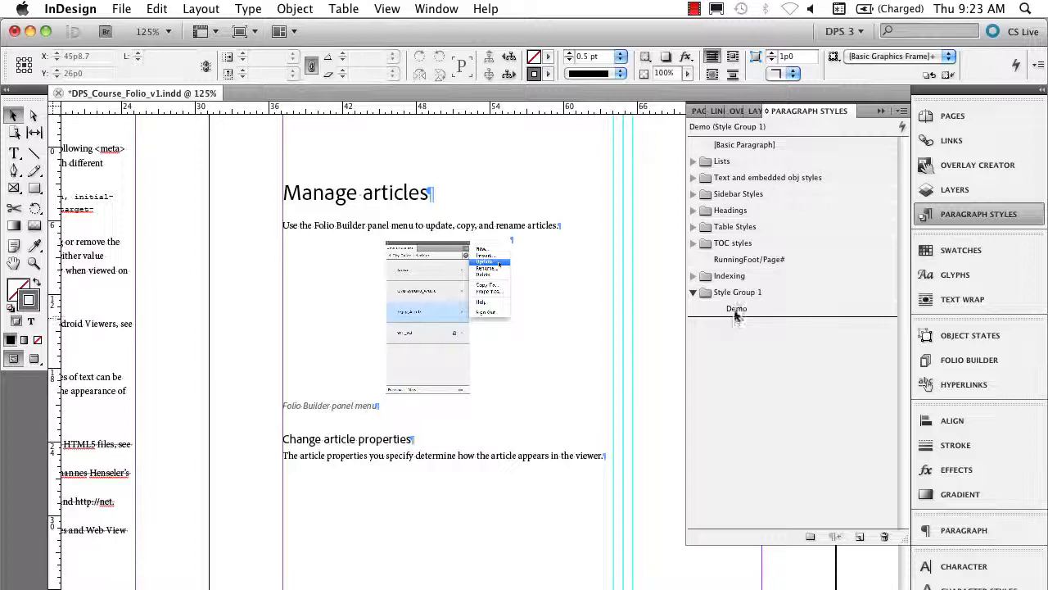
mouse_move(735, 313)
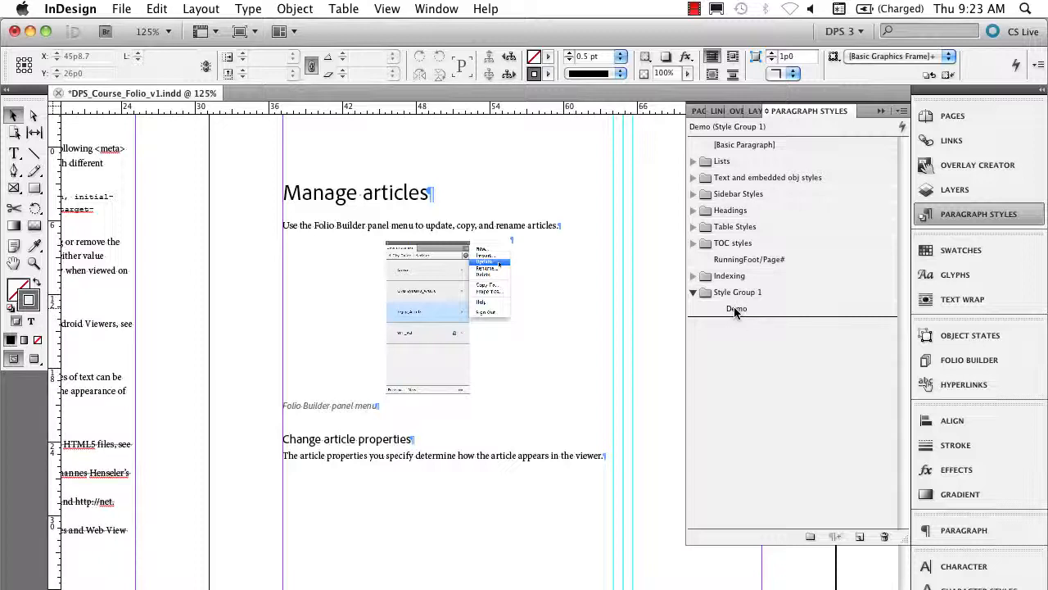
Delete Demo, rename Style Group 1 to 'Frequently Used', and move it near the top
left_click(735, 309)
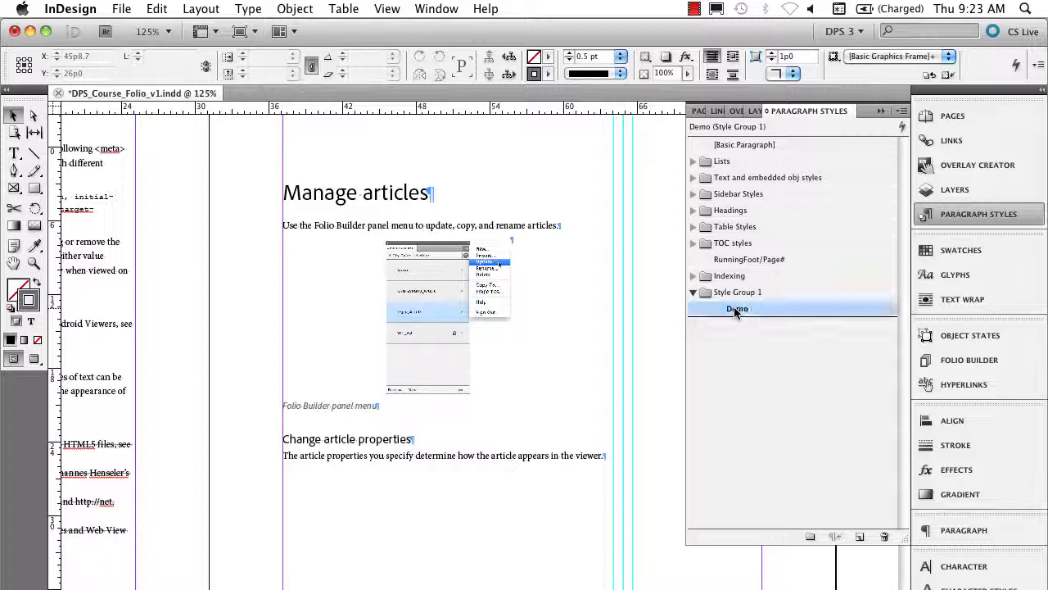
left_click(736, 307)
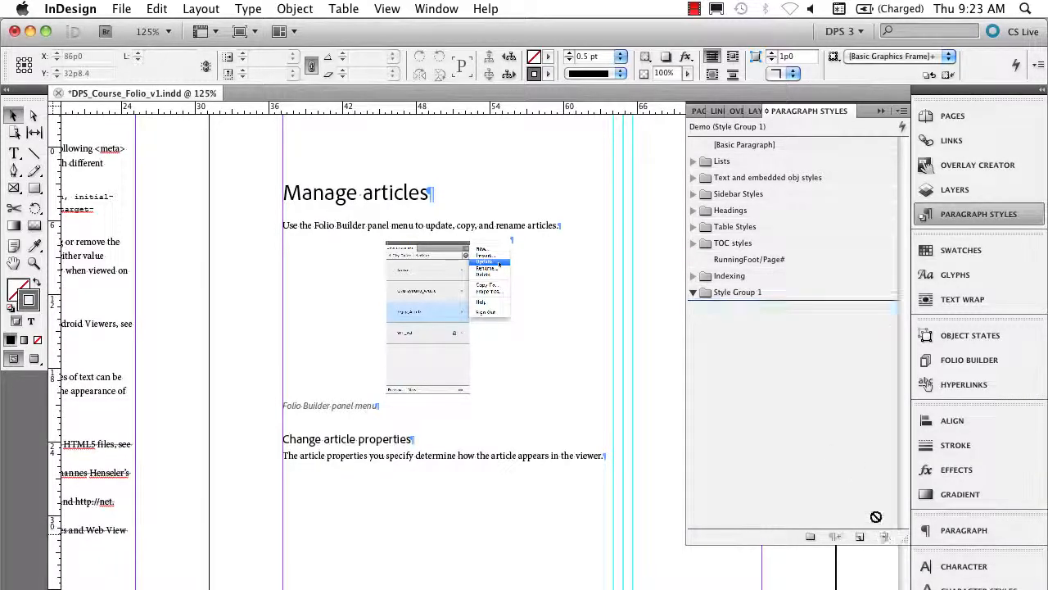
left_click(737, 292)
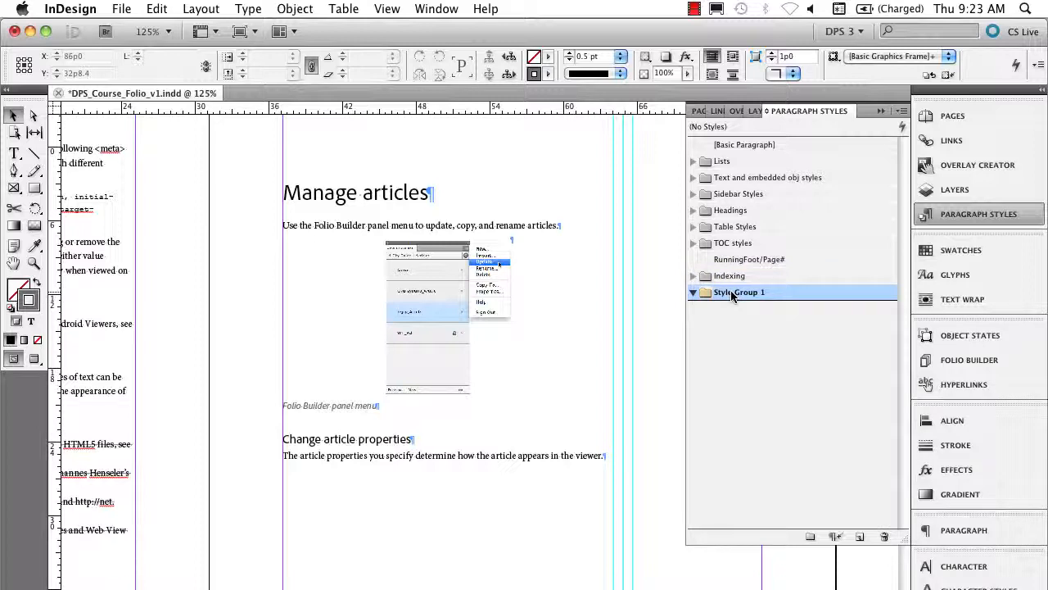
double_click(738, 292)
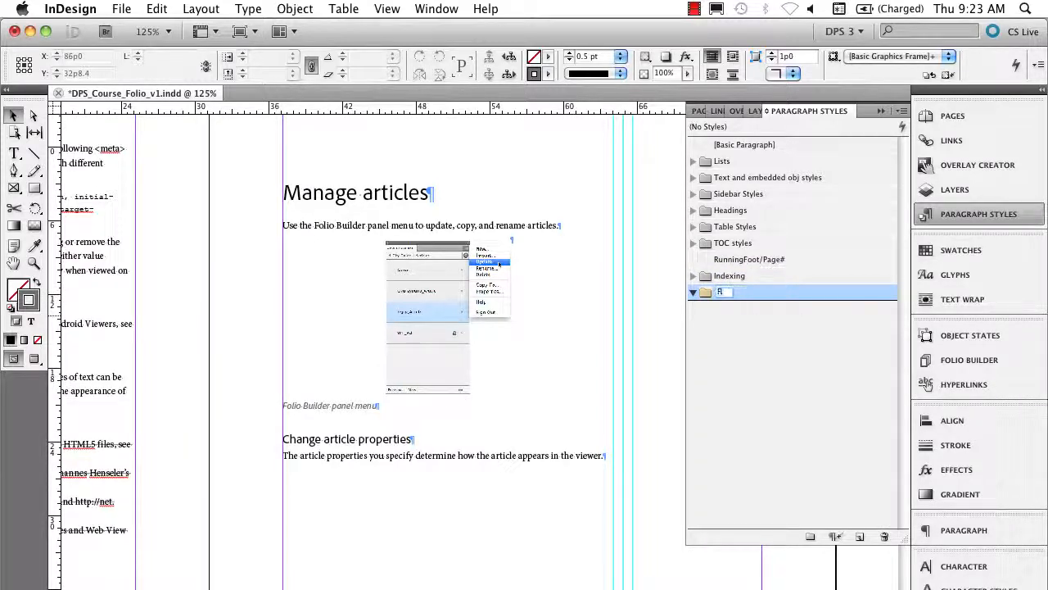
type("Frequently Used")
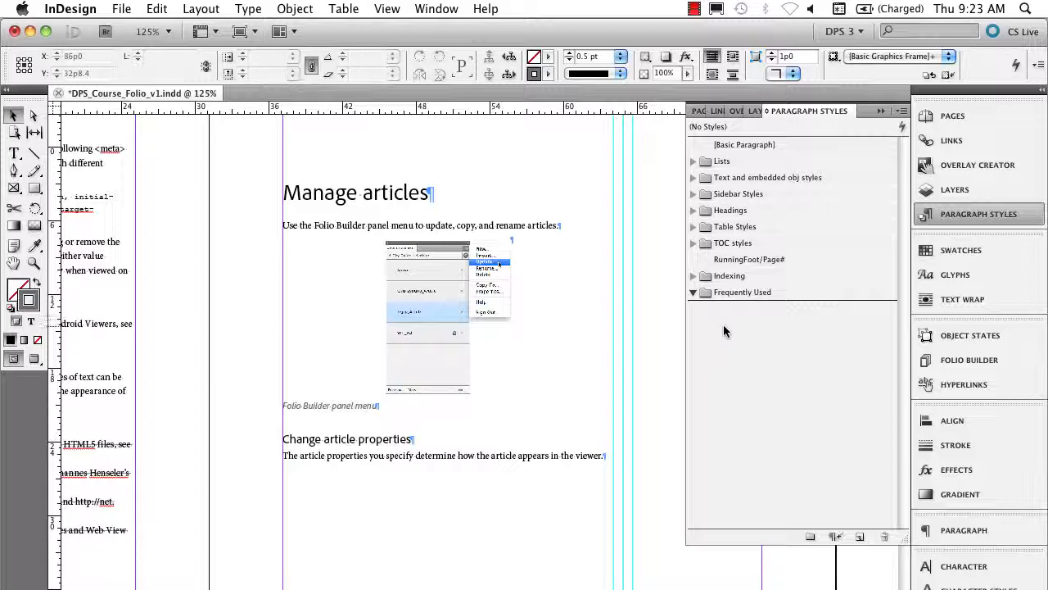
left_click(742, 292)
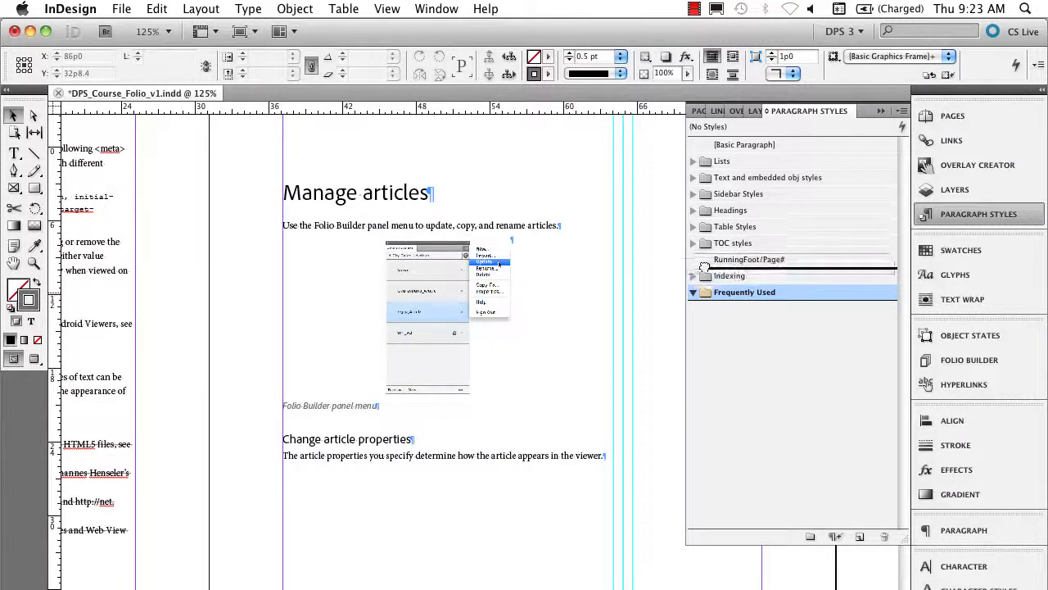
left_click(740, 193)
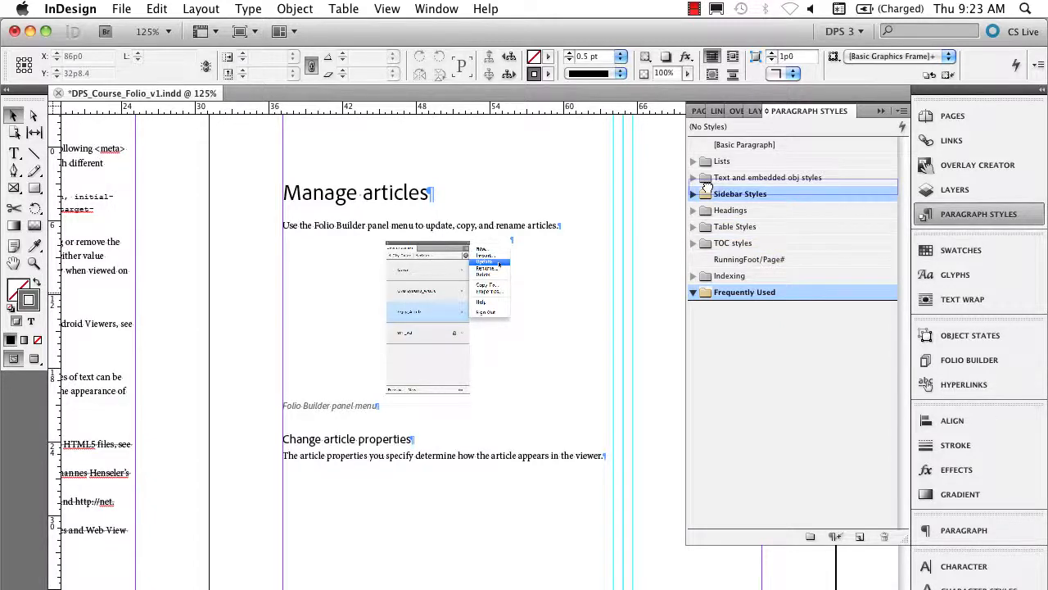
left_click(744, 144)
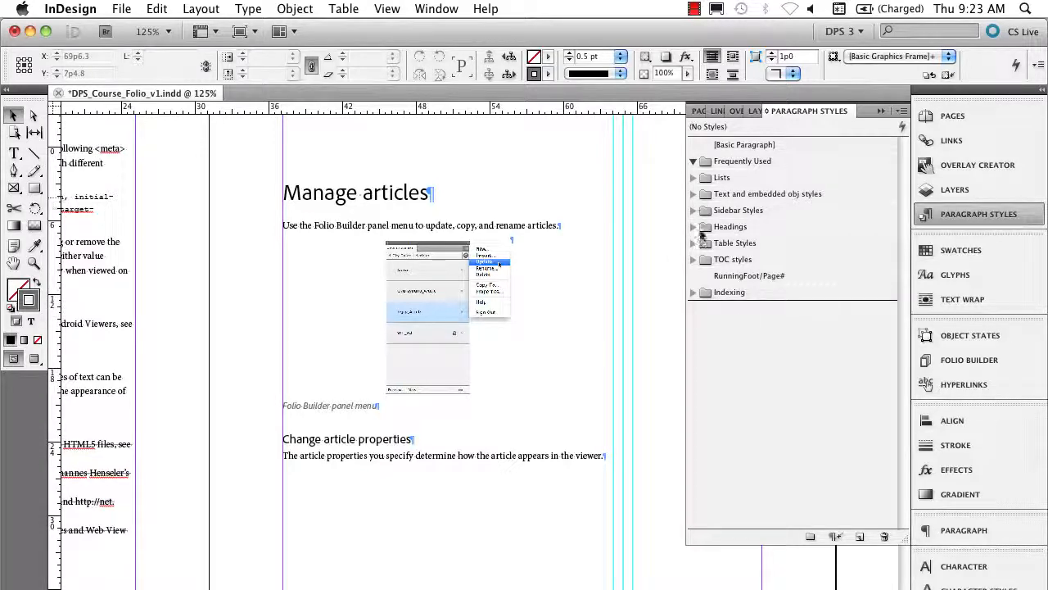
Expand Lists and copy List Number 01, 02 and 03 into Frequently Used
left_click(694, 178)
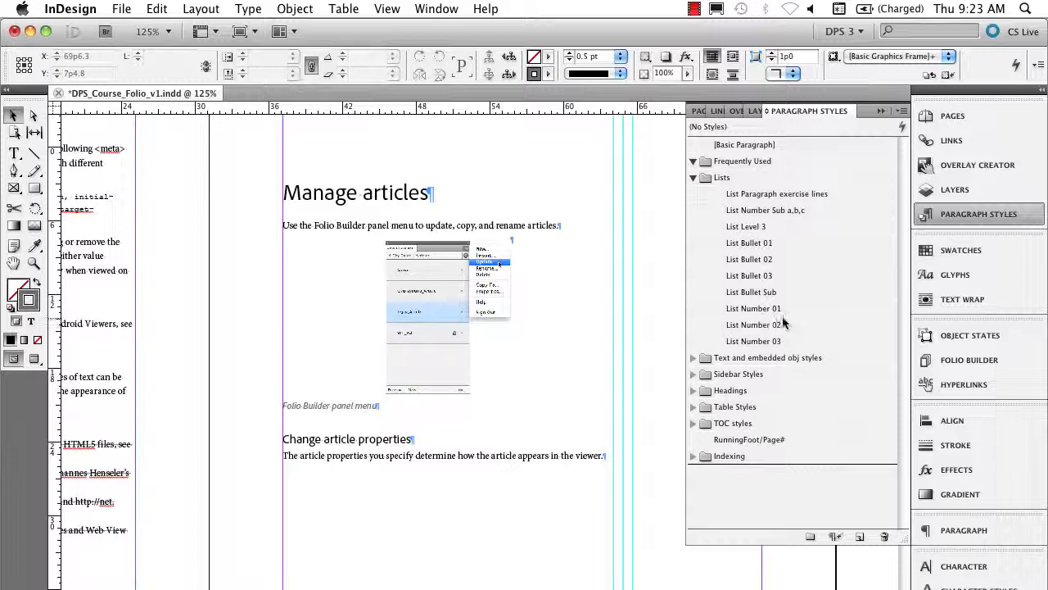
mouse_move(786, 317)
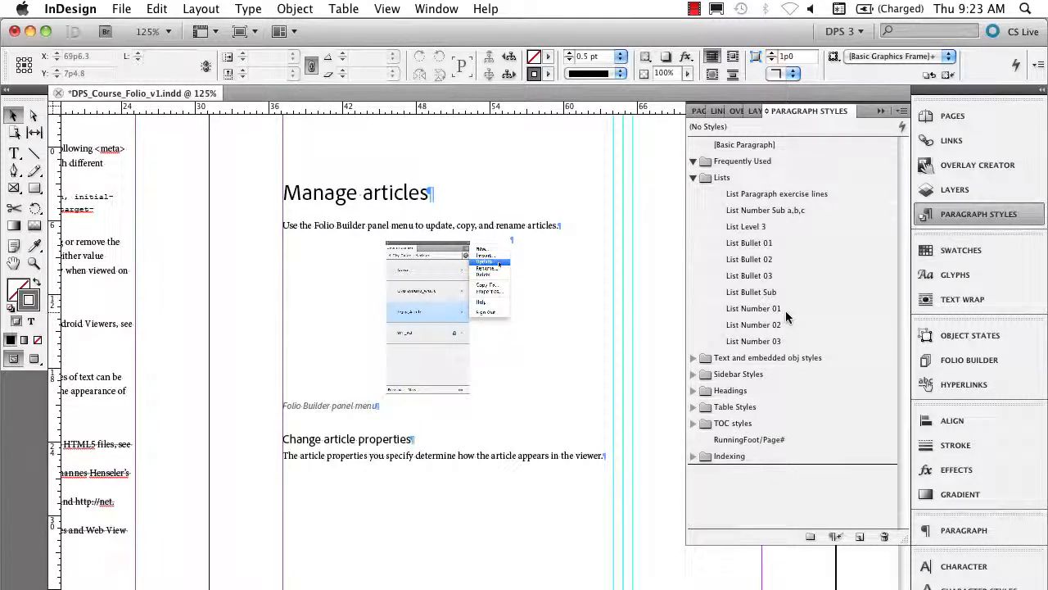
left_click(754, 308)
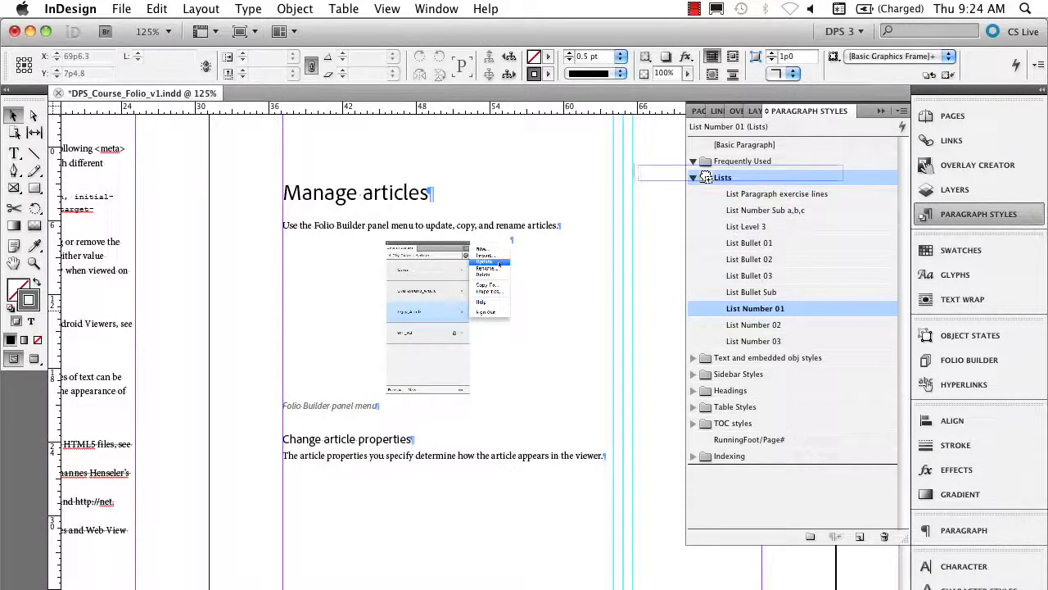
left_click(692, 161)
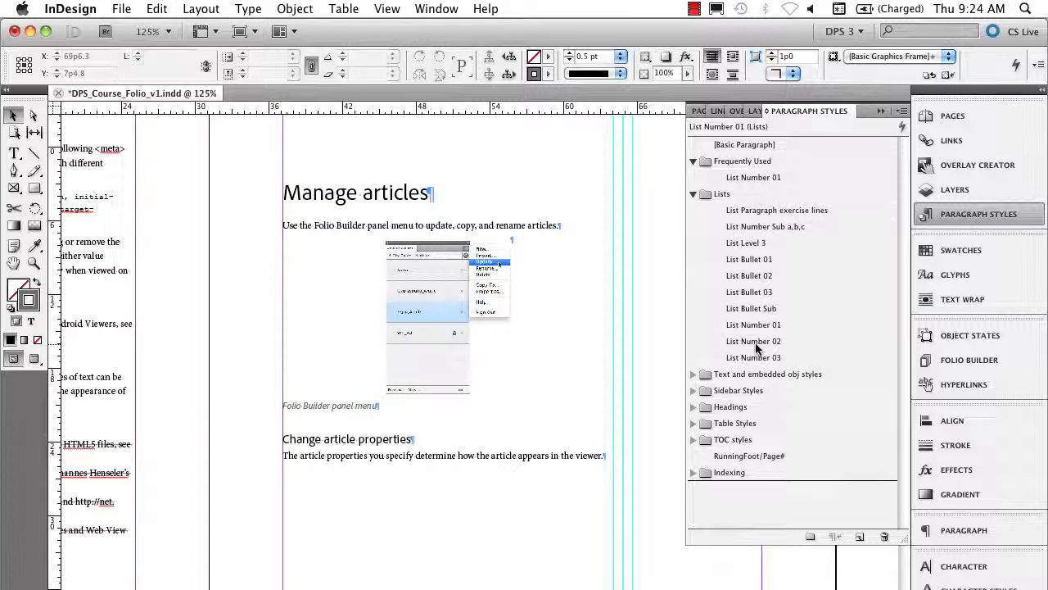
left_click(754, 341)
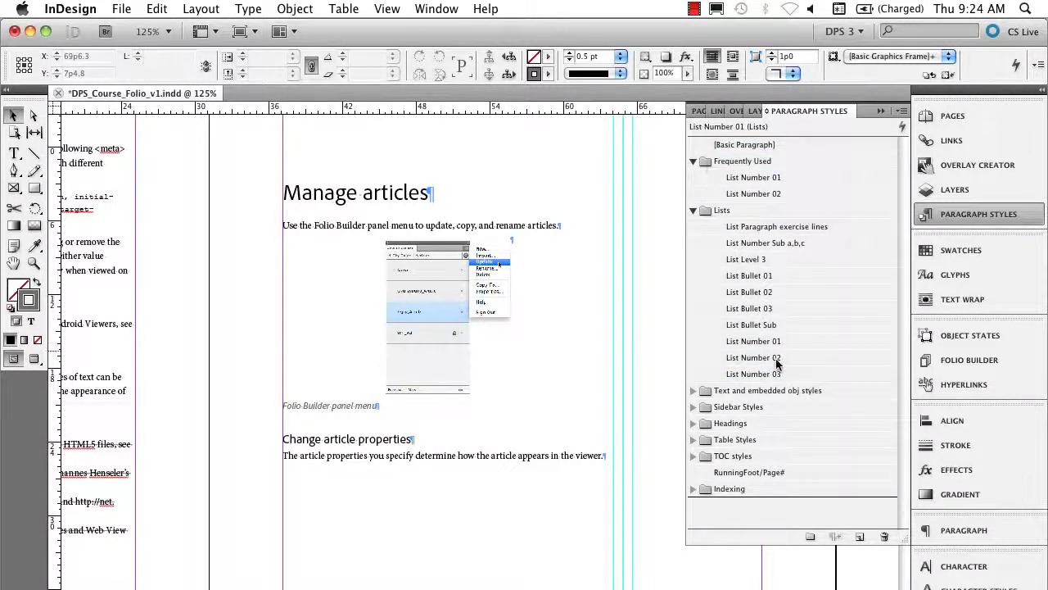
mouse_move(752, 374)
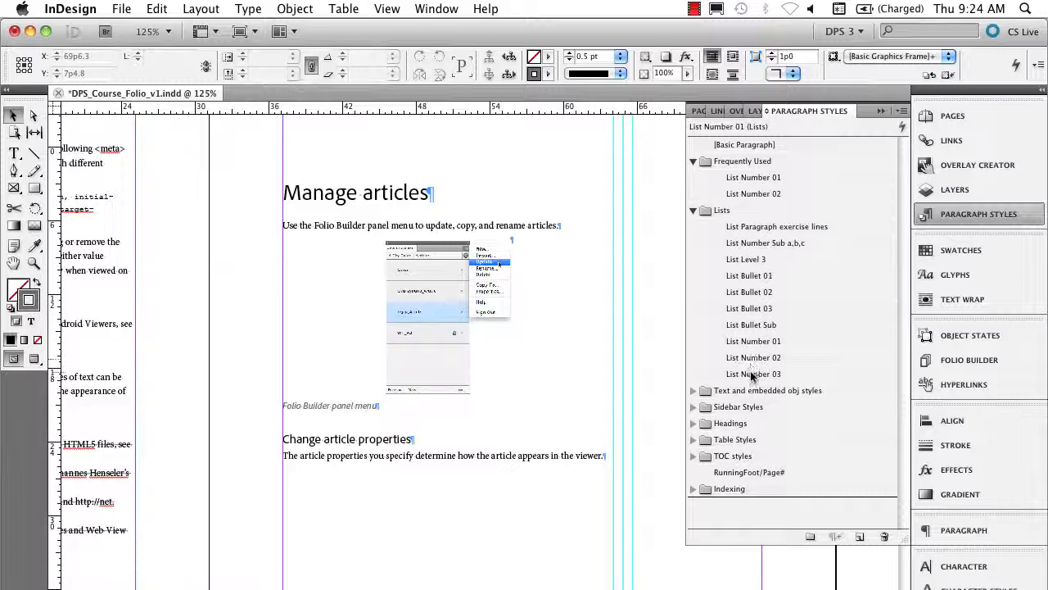
left_click(753, 373)
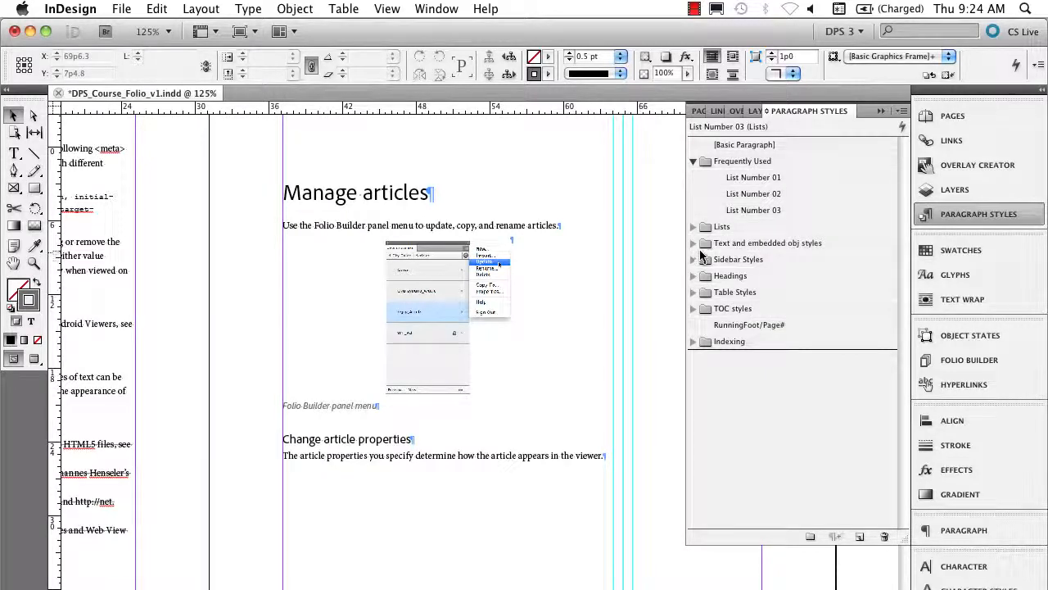
Copy NOTE/TIP sidebar or inline from Sidebar Styles into Frequently Used, then collapse Sidebar Styles
left_click(693, 258)
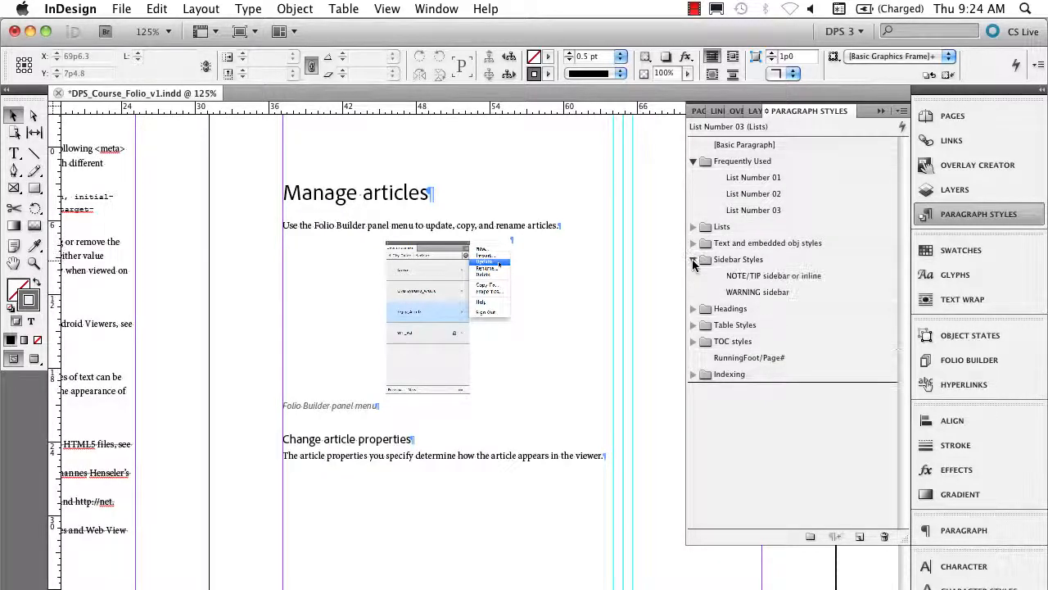
left_click(773, 275)
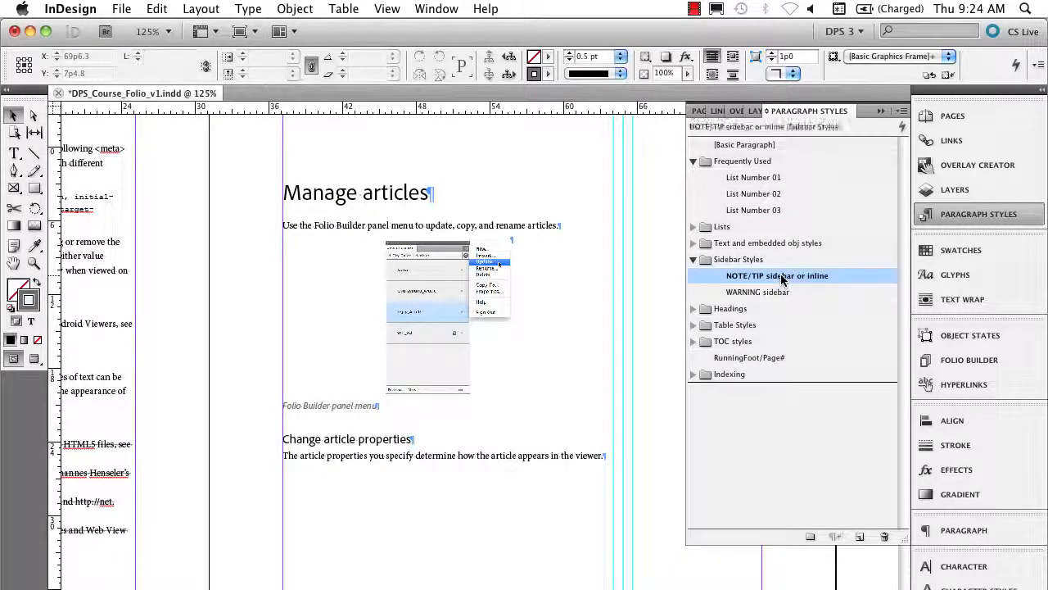
double_click(777, 274)
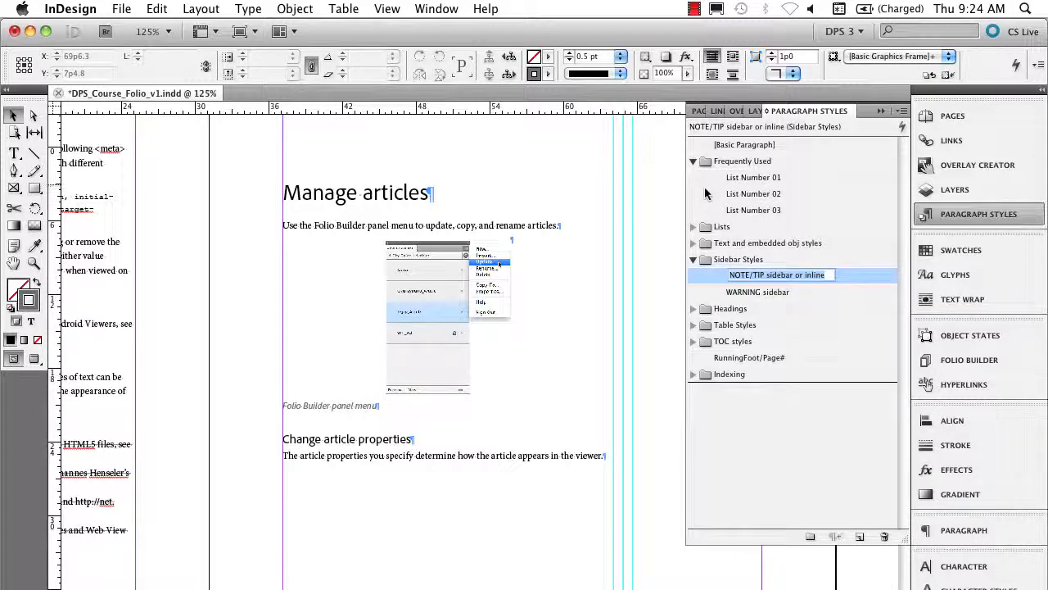
left_click(739, 258)
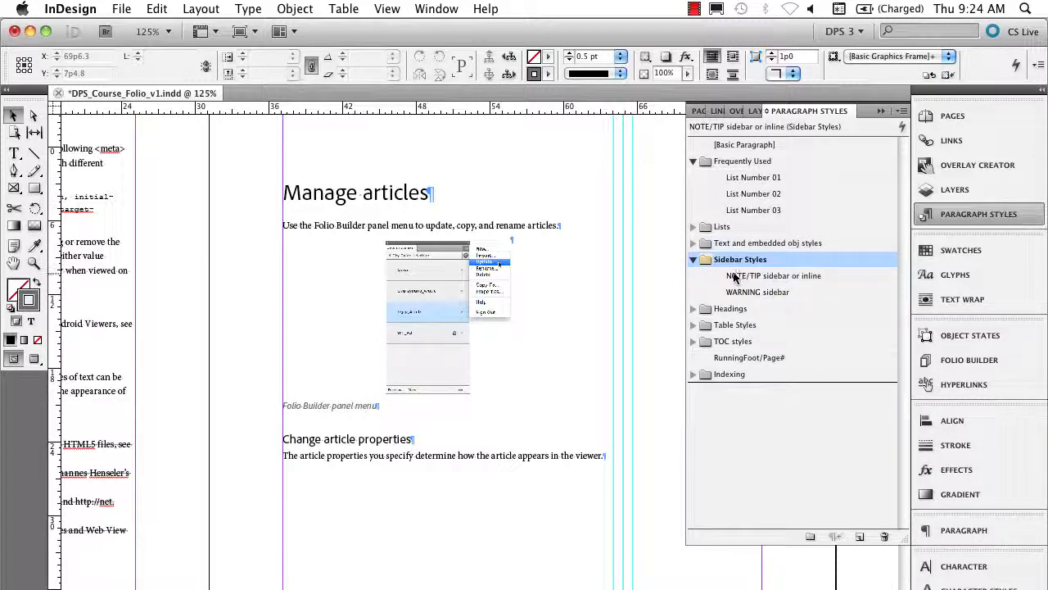
left_click(773, 275)
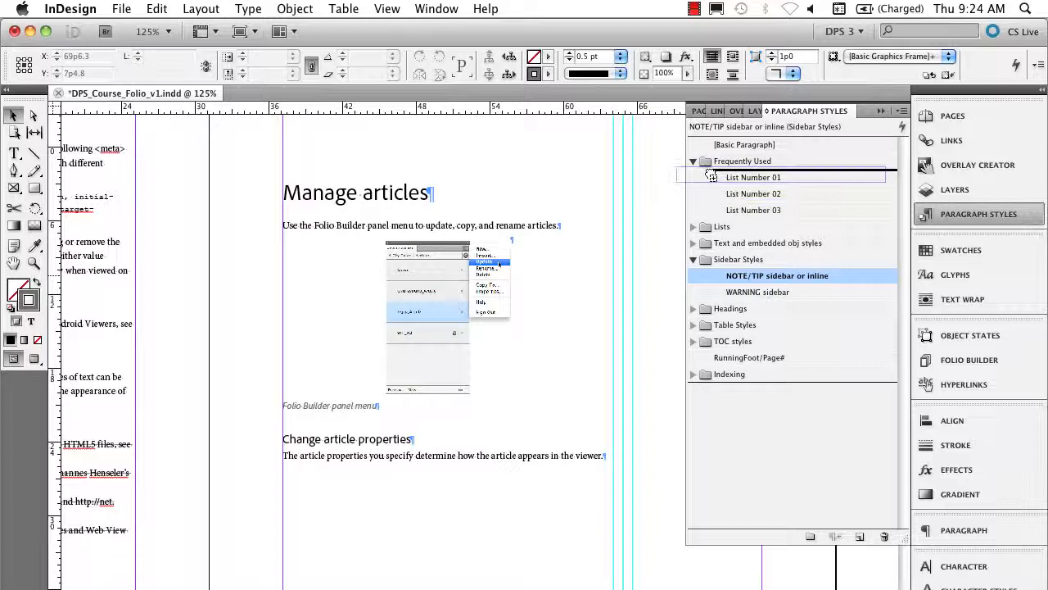
left_click(744, 161)
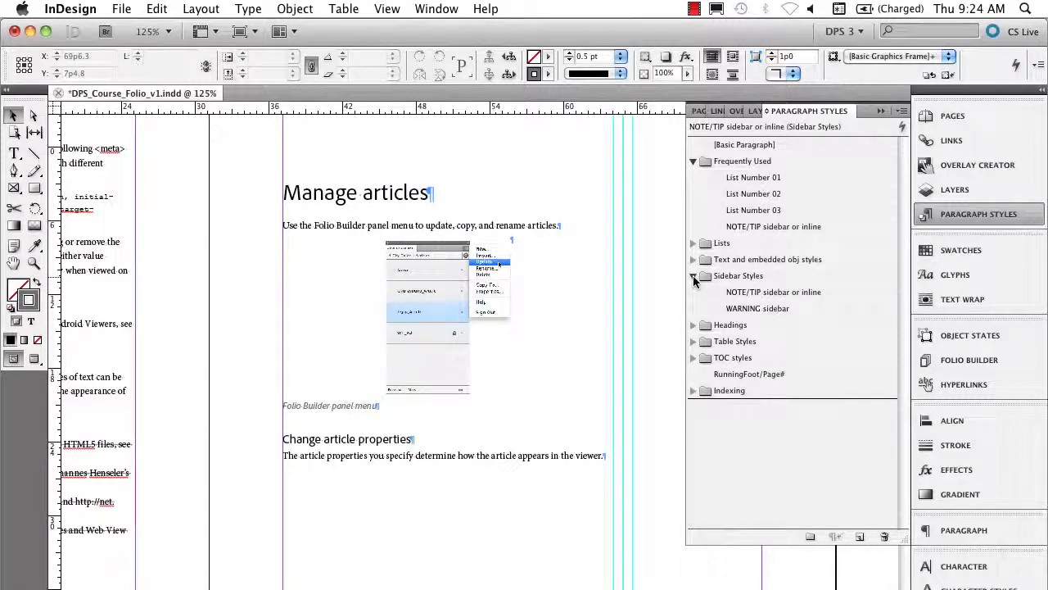
left_click(692, 275)
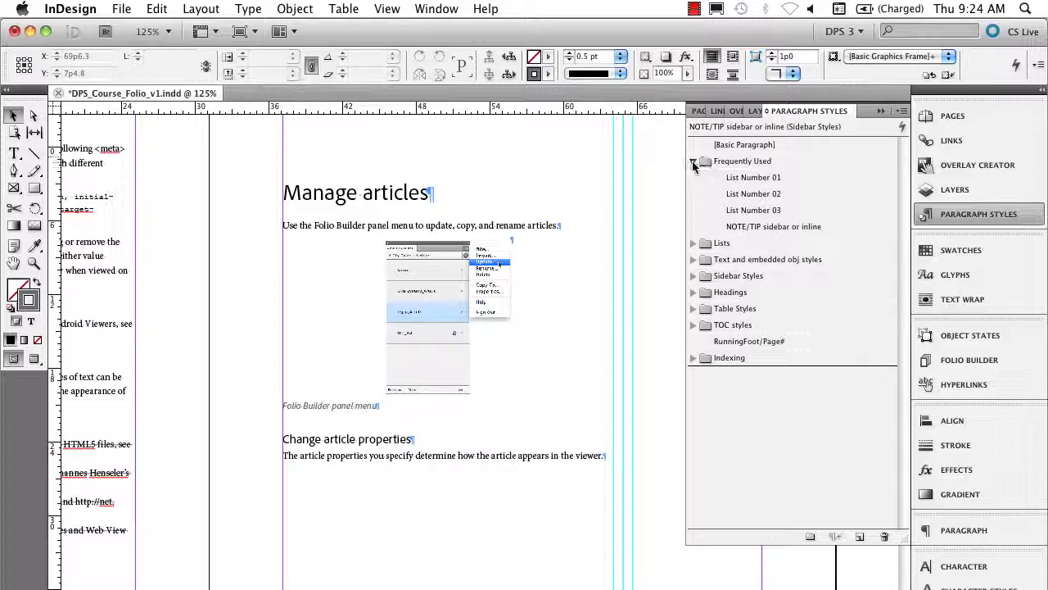
left_click(693, 160)
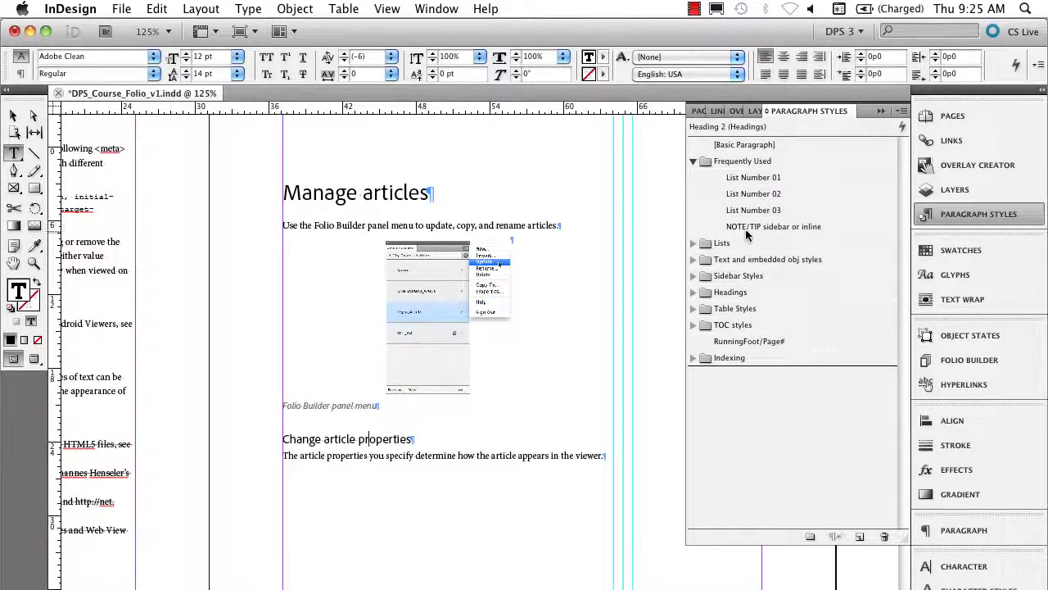
Apply NOTE/TIP sidebar or inline to the 'Change article properties' paragraph
left_click(773, 226)
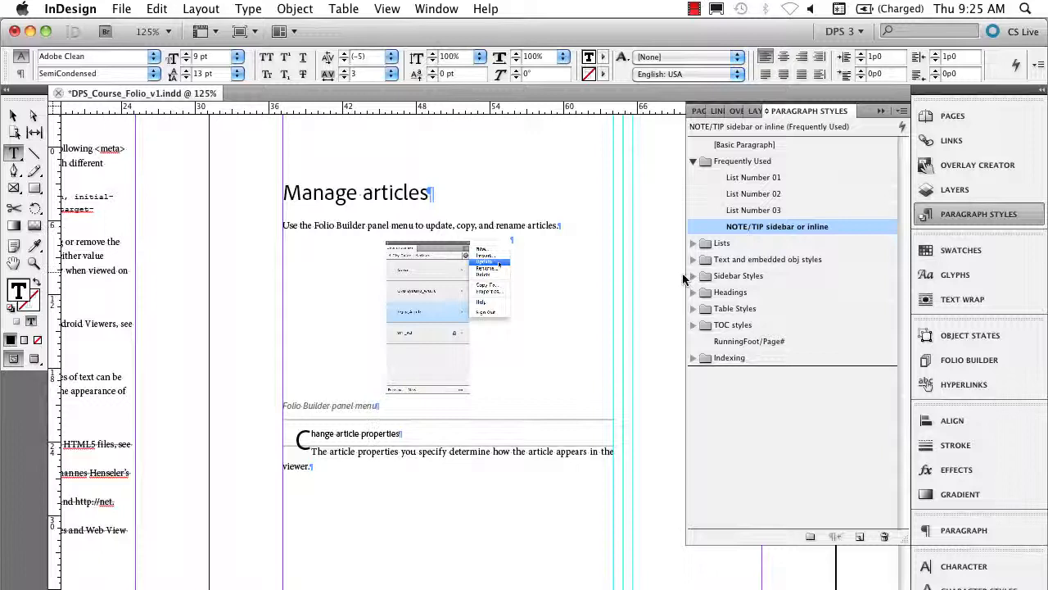